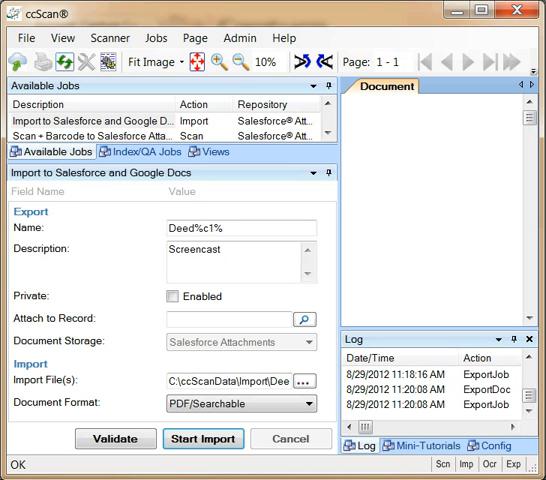
{"action": "mouse_move", "coordinate": [116, 132]}
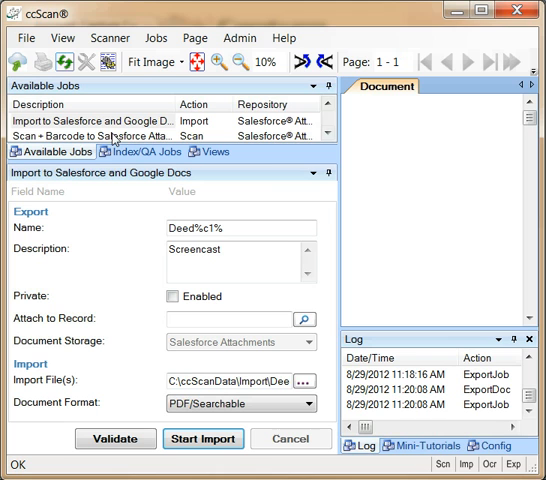
{"action": "mouse_move", "coordinate": [364, 80]}
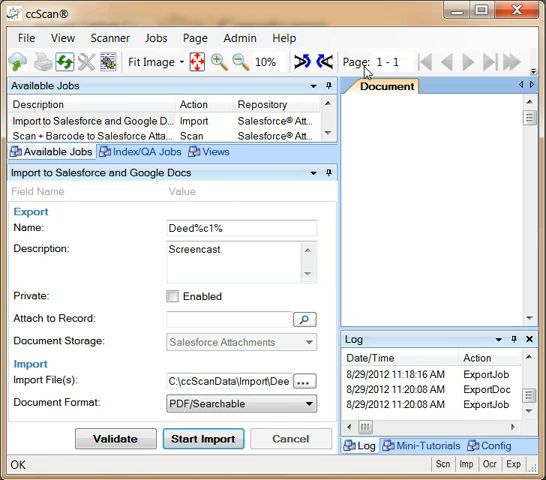
Show the Jobs menu commands from the ccScan menu bar
{"action": "left_click", "coordinate": [160, 36]}
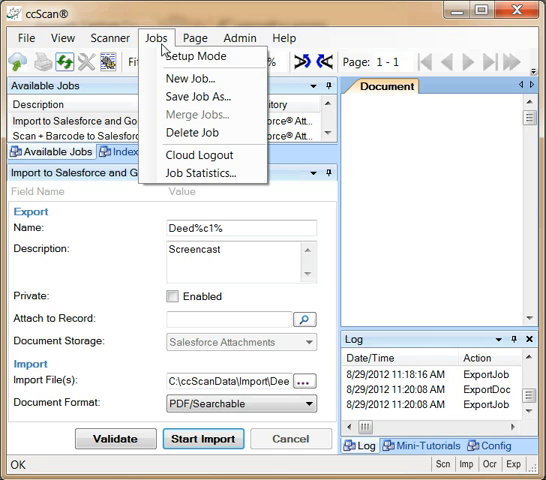
{"action": "left_click", "coordinate": [188, 80]}
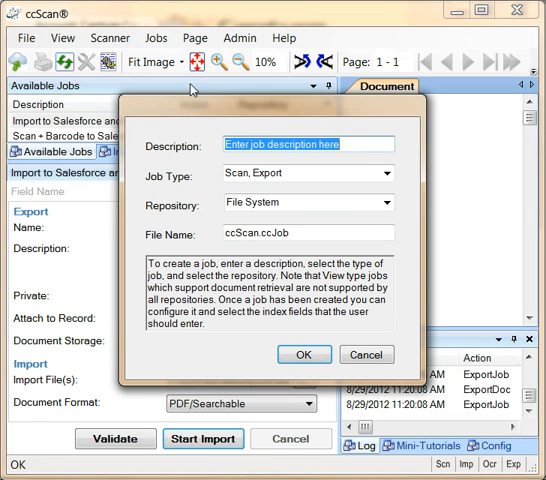
{"action": "left_click", "coordinate": [364, 356]}
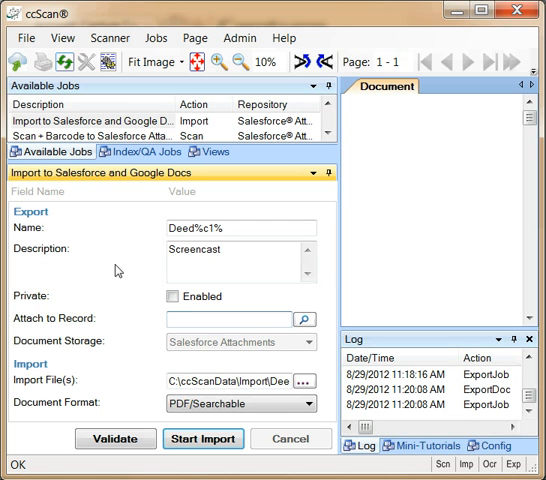
Look up and attach the Capture Components account record, then start the import into Salesforce Attachments
{"action": "left_click", "coordinate": [304, 318]}
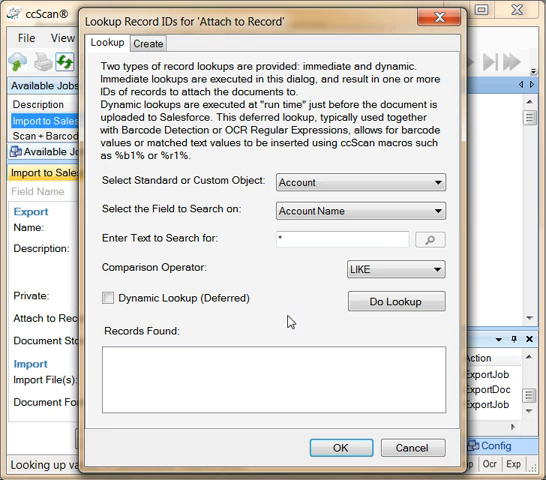
{"action": "left_click", "coordinate": [396, 300]}
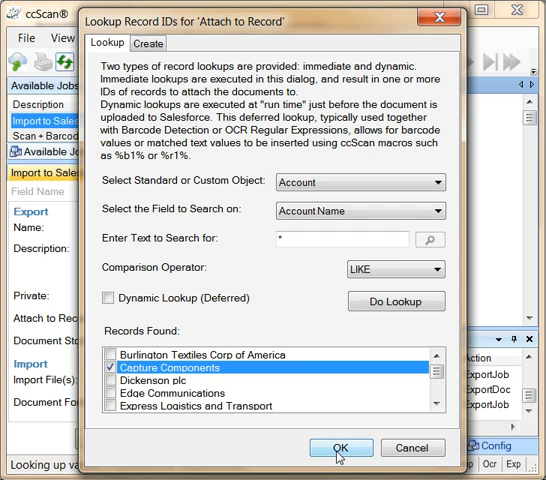
{"action": "left_click", "coordinate": [346, 448]}
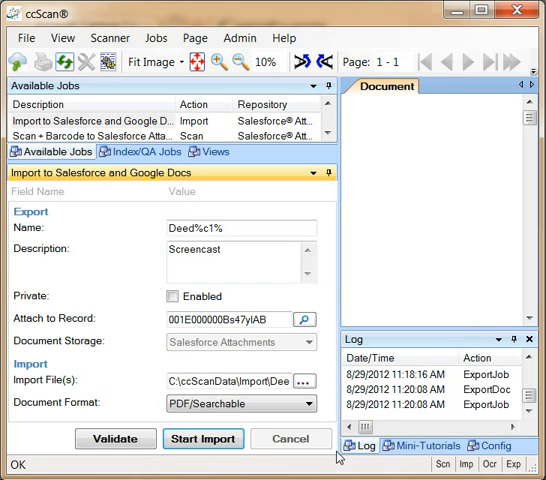
{"action": "left_click", "coordinate": [202, 440]}
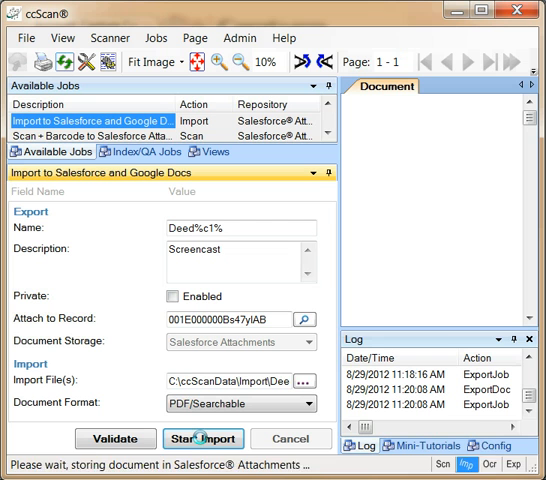
{"action": "left_click", "coordinate": [200, 438]}
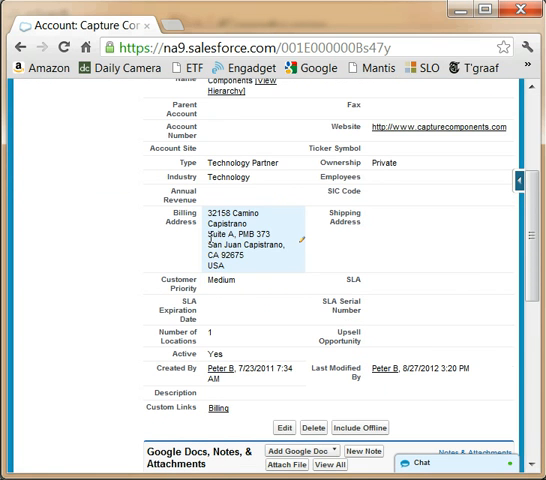
Scroll the Capture Components account page down to Google Docs, Notes & Attachments
{"action": "scroll", "scroll_direction": "down", "scroll_amount": 3}
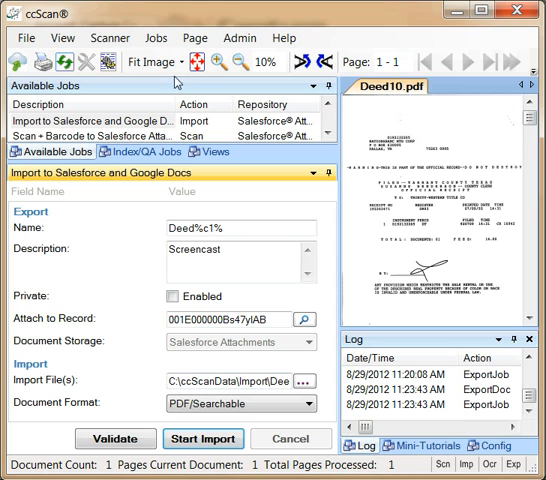
{"action": "mouse_move", "coordinate": [96, 62]}
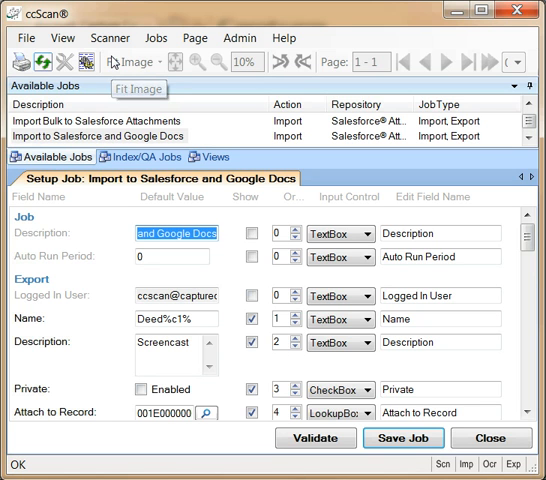
{"action": "mouse_move", "coordinate": [84, 152]}
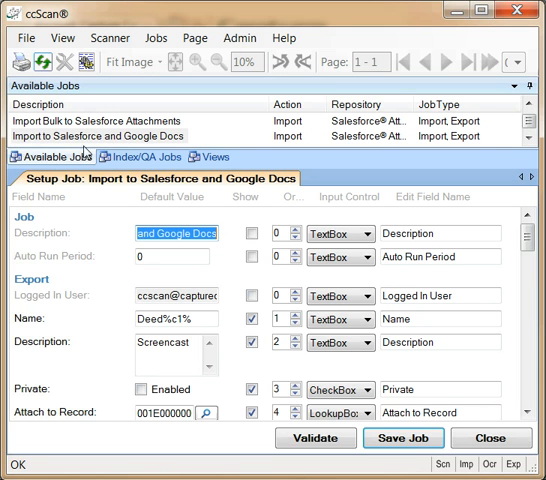
Scroll through the job's field list in Setup Mode to reach the Google Drive settings
{"action": "scroll", "scroll_direction": "down", "scroll_amount": 3}
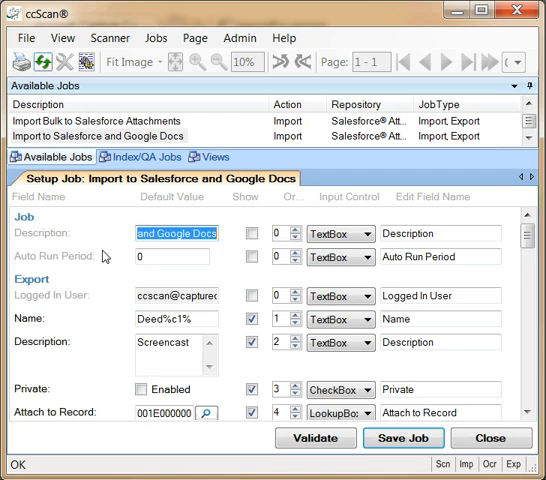
{"action": "scroll", "scroll_direction": "down", "scroll_amount": 3}
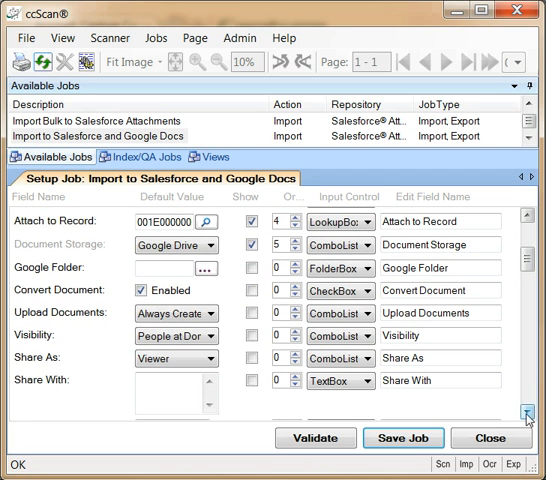
Browse the Google Drive folders and set FolderA as the job's Google Folder
{"action": "left_click", "coordinate": [202, 268]}
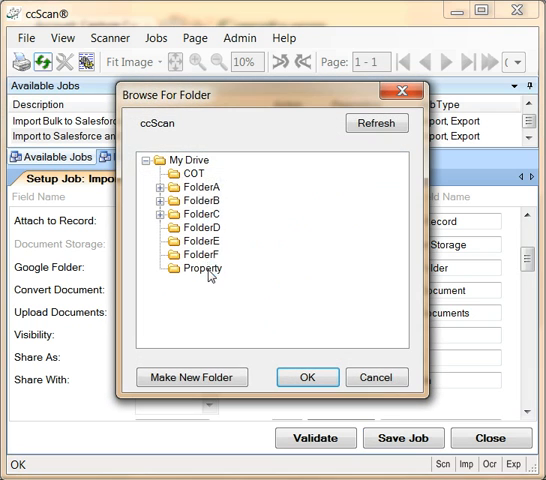
{"action": "left_click", "coordinate": [190, 188]}
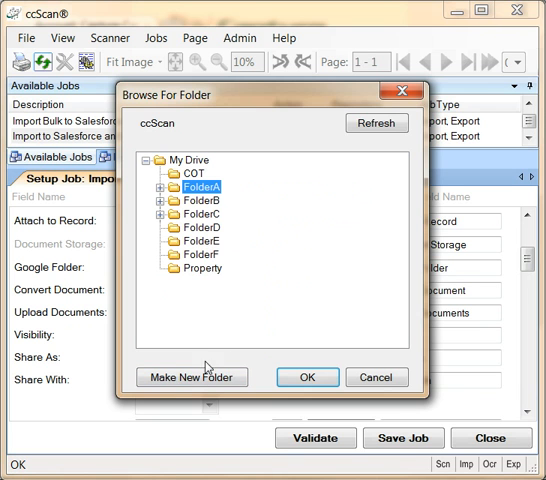
{"action": "left_click", "coordinate": [308, 376]}
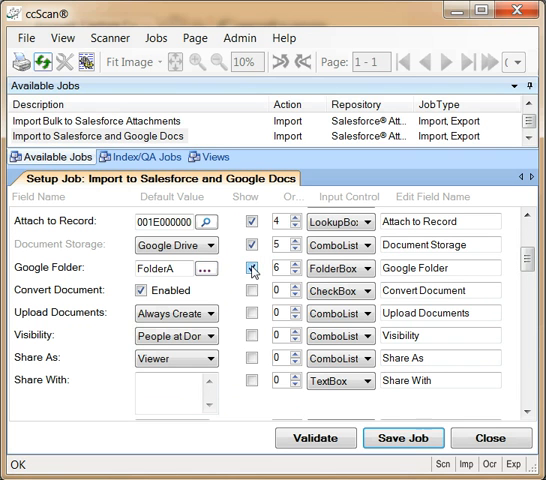
Set Visibility to People at Domain and enter ccscantest.com in Share With
{"action": "left_click", "coordinate": [248, 268]}
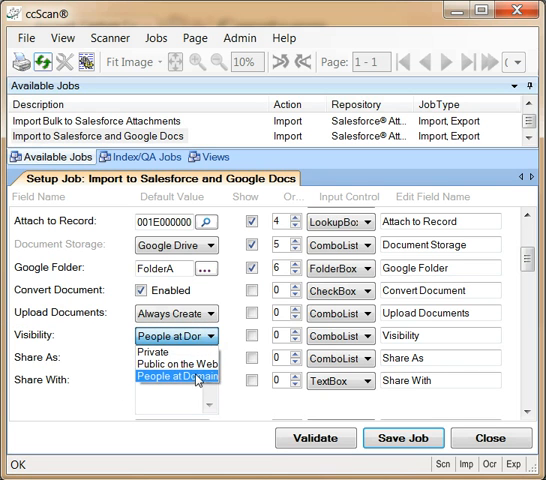
{"action": "left_click", "coordinate": [196, 380]}
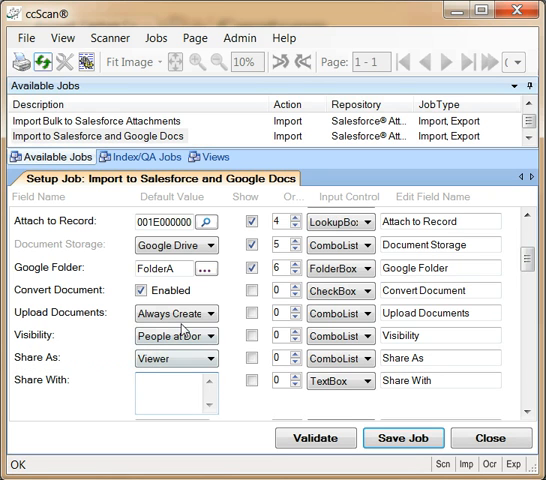
{"action": "type", "text": "ccscantest.com"}
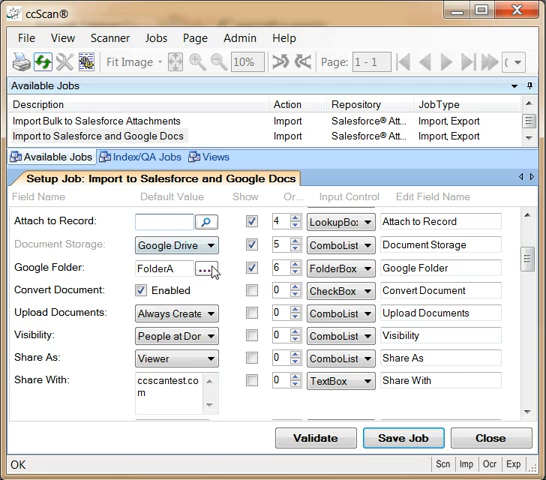
Save the job, then attach the Capture Components account record on the import form
{"action": "left_click", "coordinate": [396, 438]}
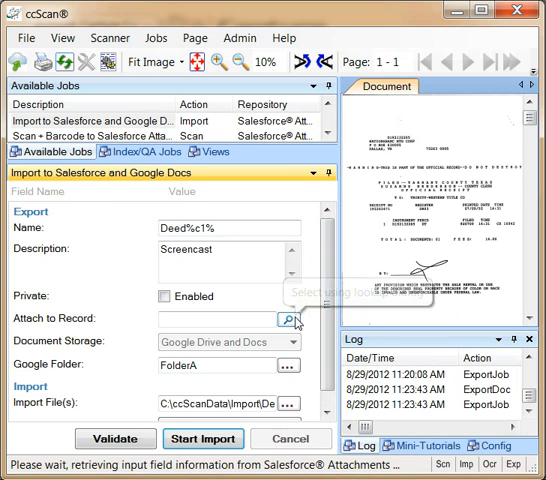
{"action": "left_click", "coordinate": [288, 320]}
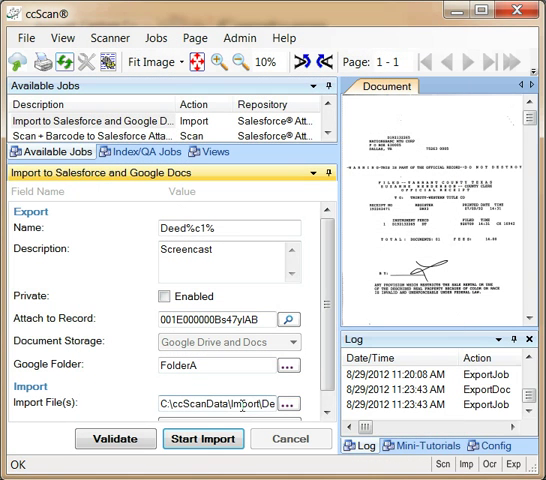
{"action": "left_click", "coordinate": [202, 440]}
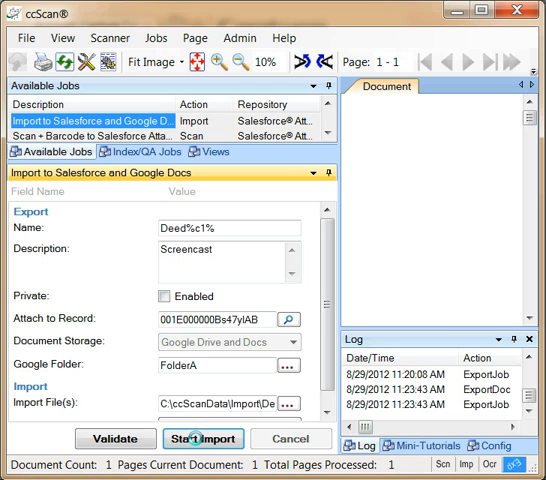
Start the import, then scroll the Salesforce account to find Deed11.pdf under Google Docs, Notes & Attachments
{"action": "left_click", "coordinate": [204, 438]}
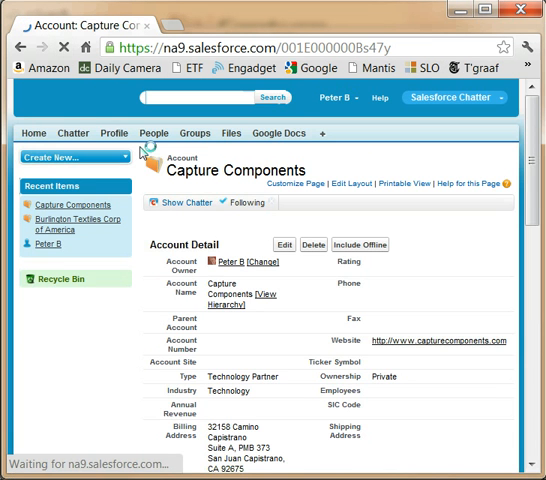
{"action": "scroll", "scroll_direction": "down", "scroll_amount": 3}
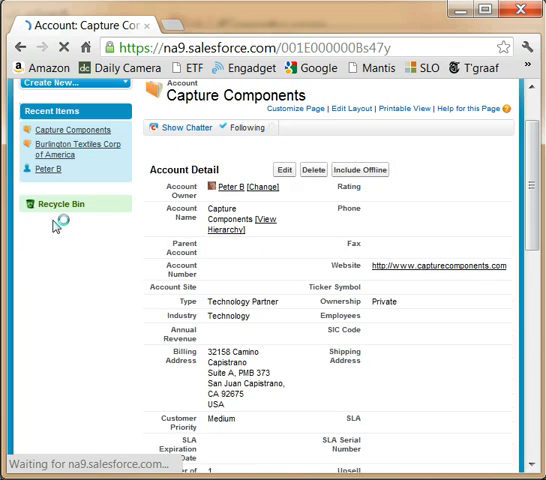
{"action": "scroll", "scroll_direction": "down", "scroll_amount": 3}
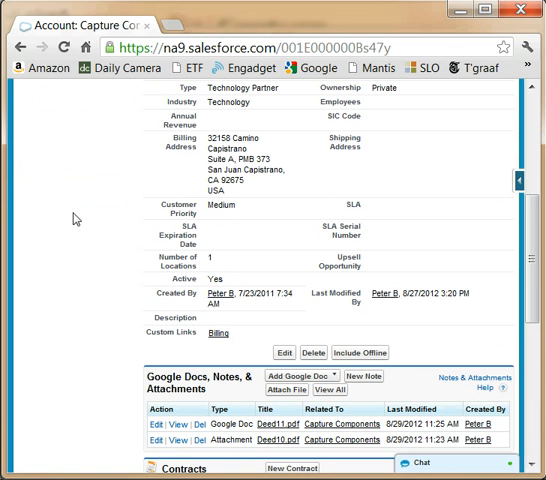
{"action": "scroll", "scroll_direction": "down", "scroll_amount": 3}
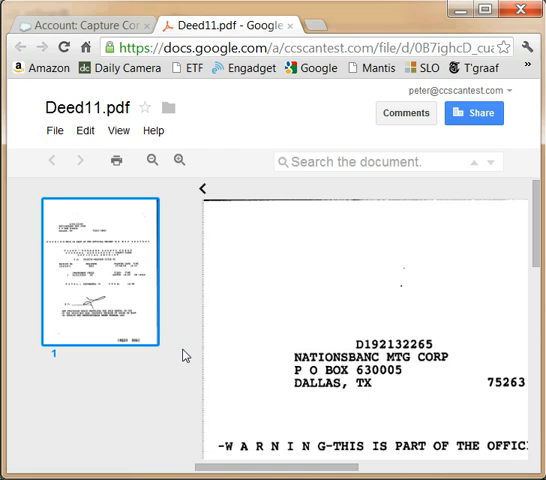
{"action": "mouse_move", "coordinate": [204, 356]}
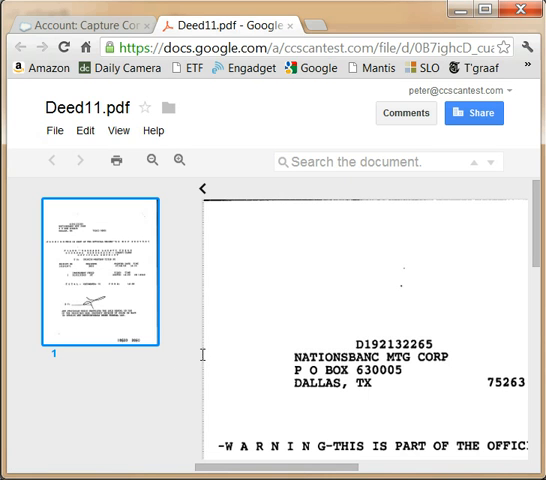